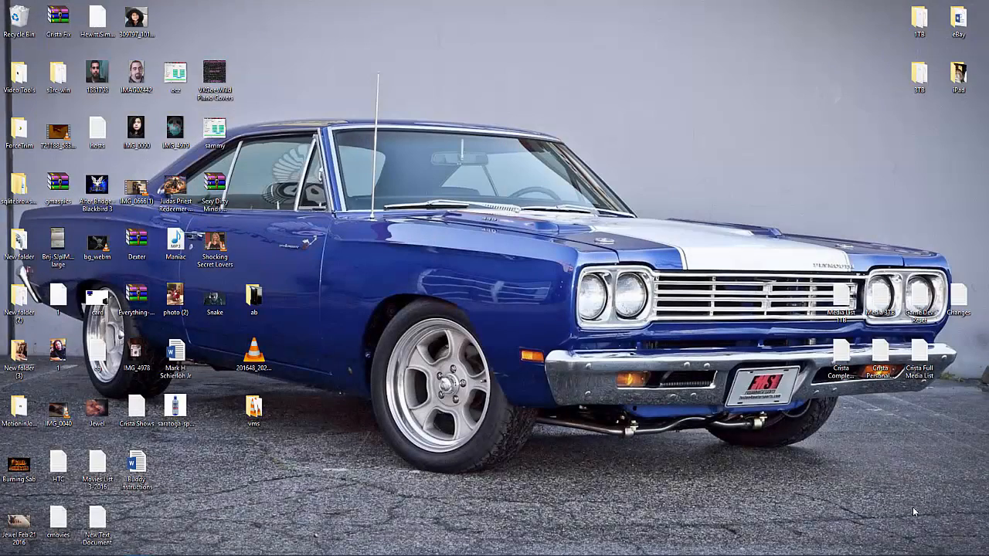
mouse_move(916, 508)
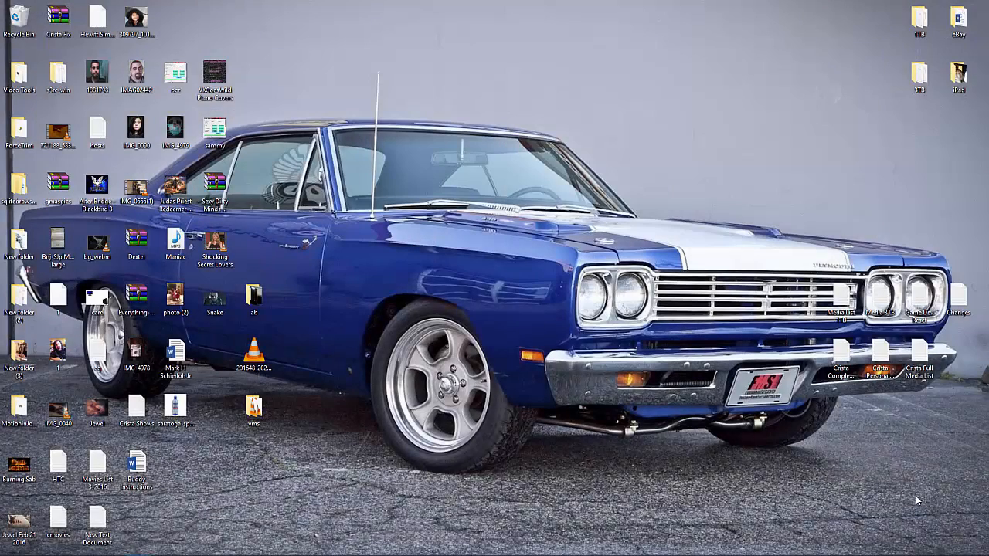
mouse_move(926, 480)
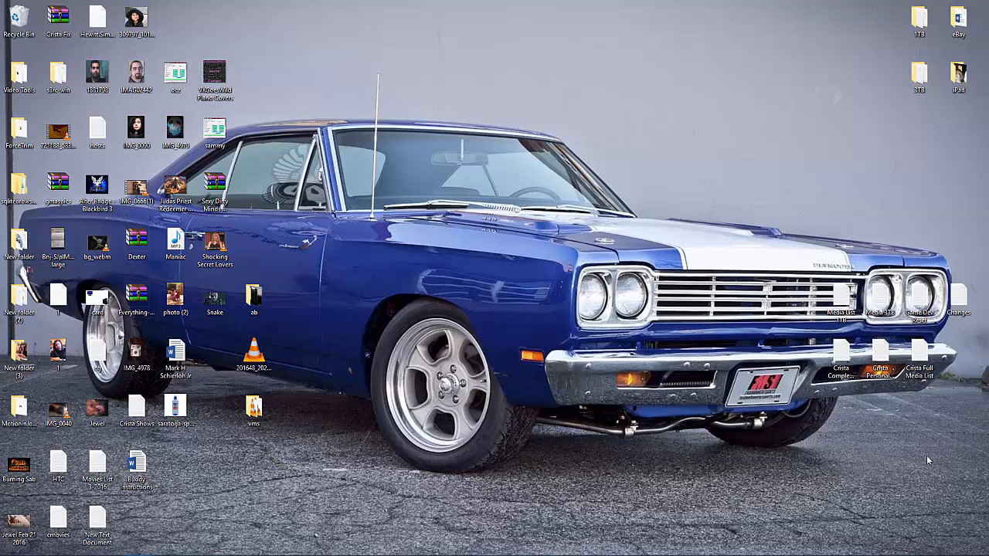
mouse_move(886, 488)
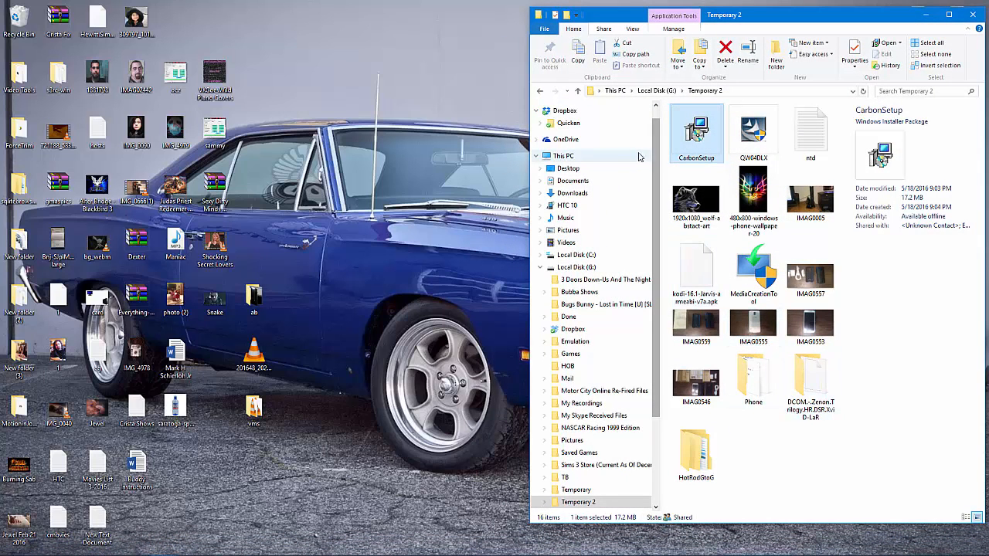
Step: Launch the CarbonSetup package and advance the Helium setup wizard to start installing
double_click(695, 131)
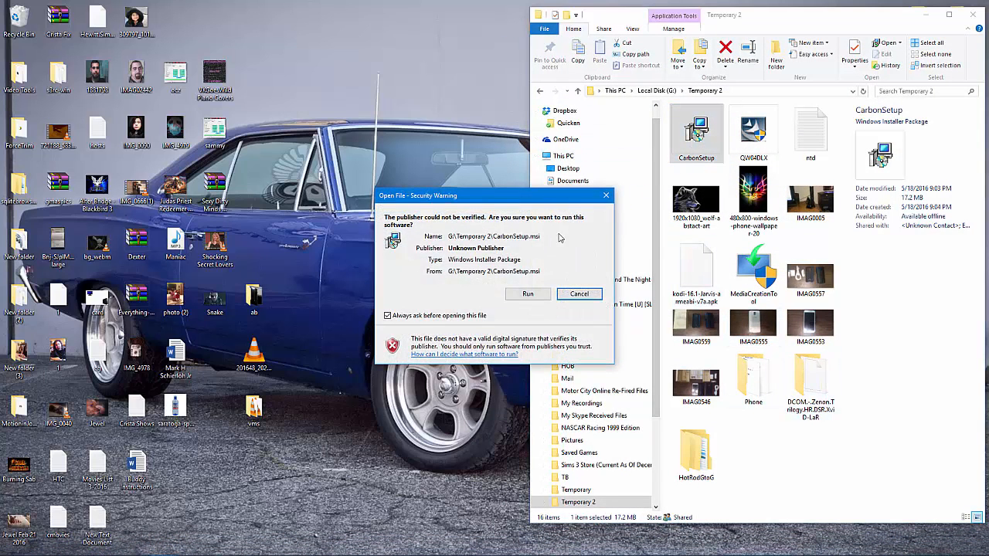
left_click(528, 294)
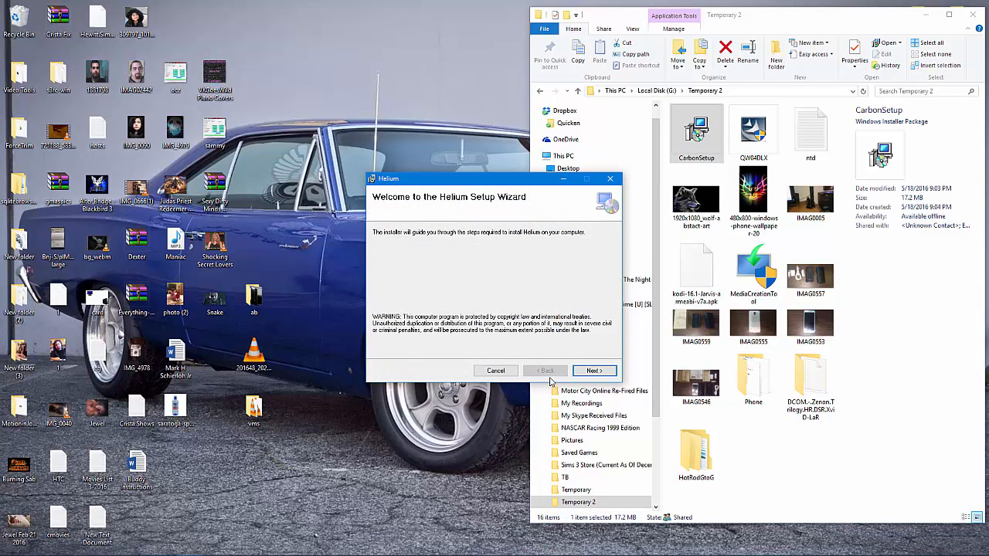
left_click(593, 370)
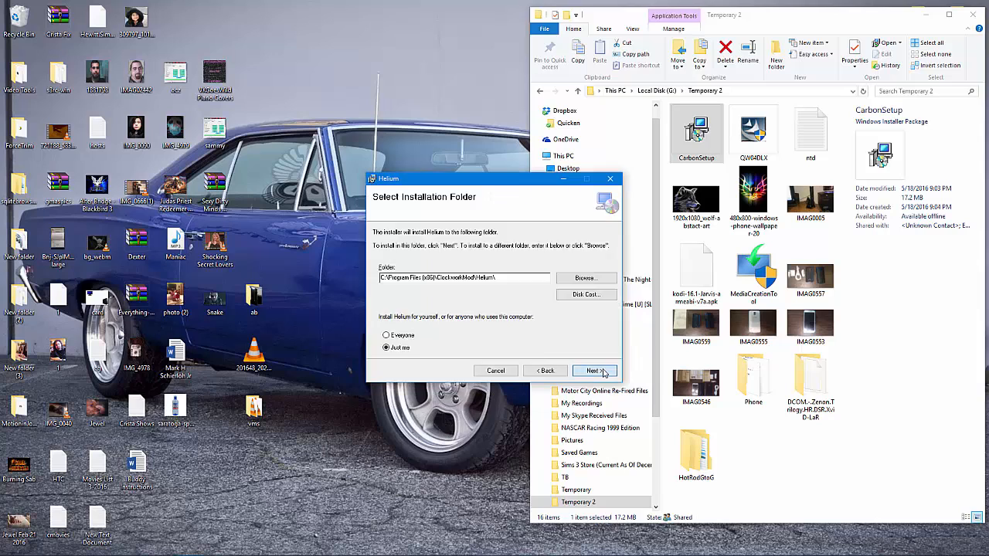
left_click(592, 370)
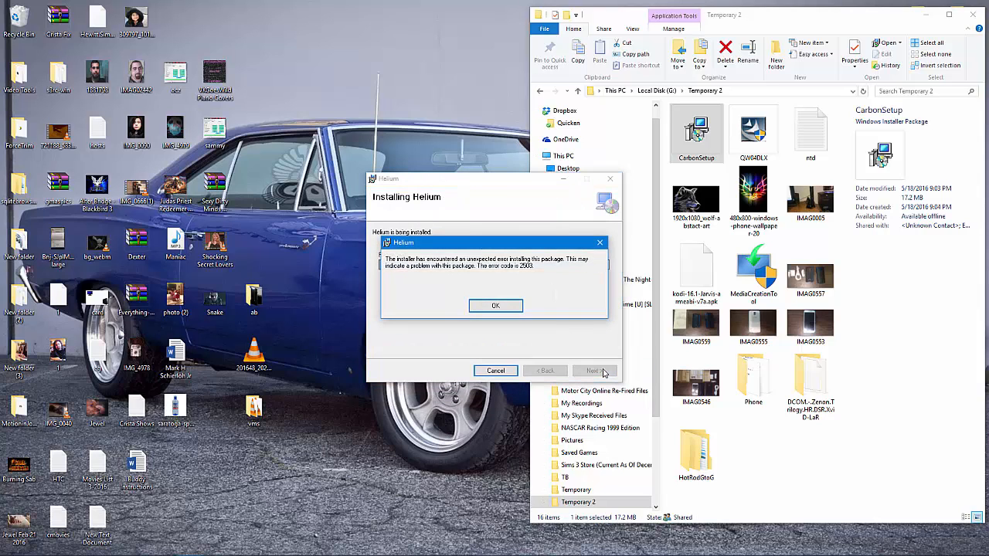
mouse_move(528, 270)
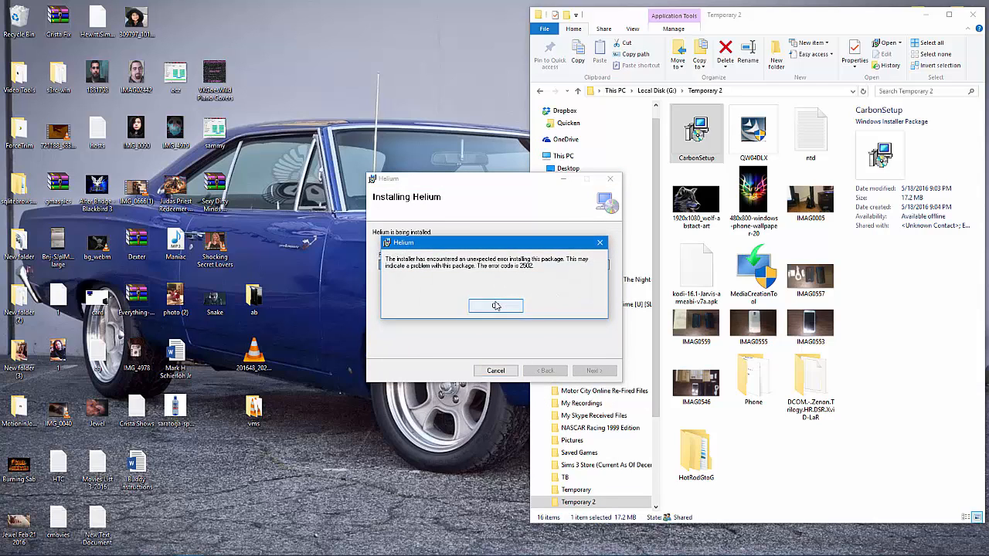
Step: Dismiss the error 2503 message and close the Installation Incomplete wizard
left_click(494, 306)
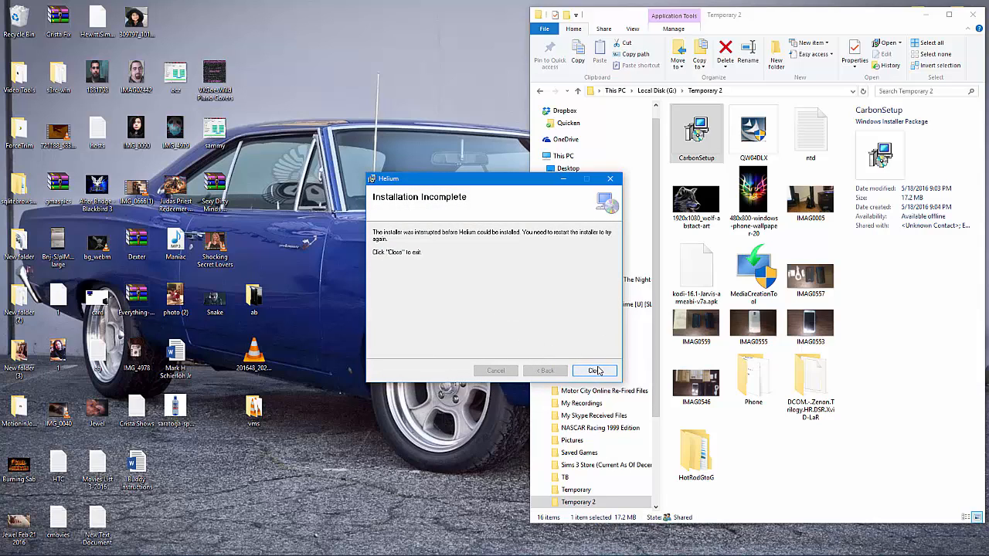
left_click(595, 371)
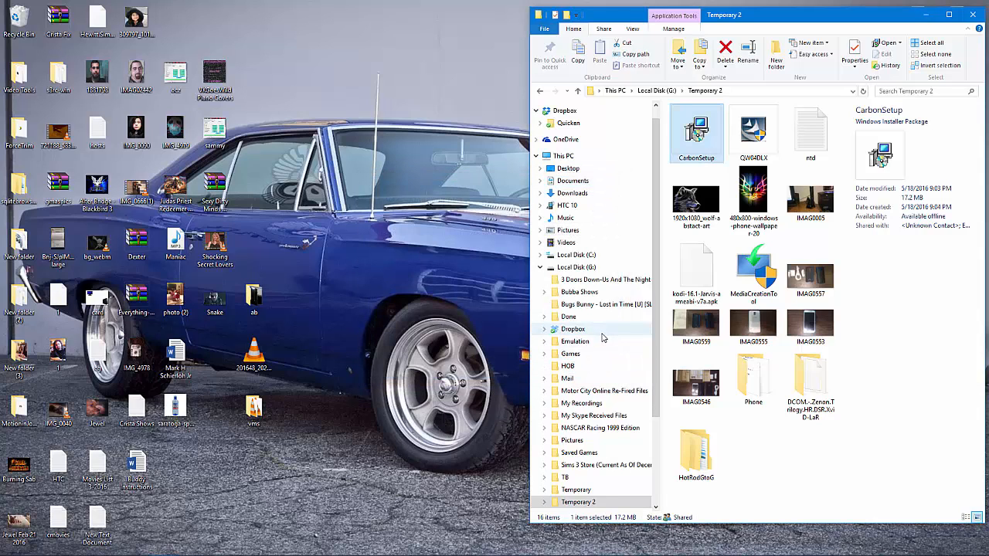
mouse_move(602, 292)
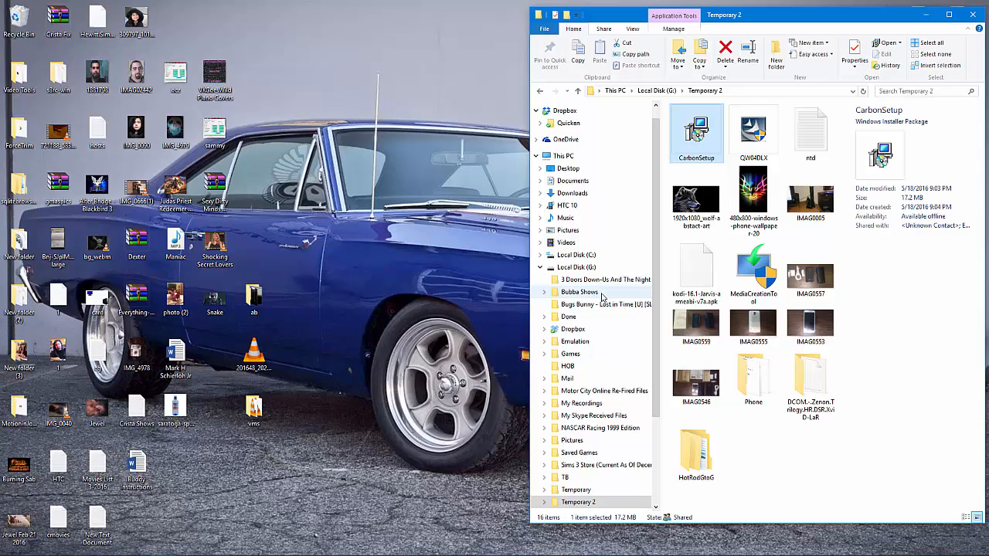
mouse_move(590, 317)
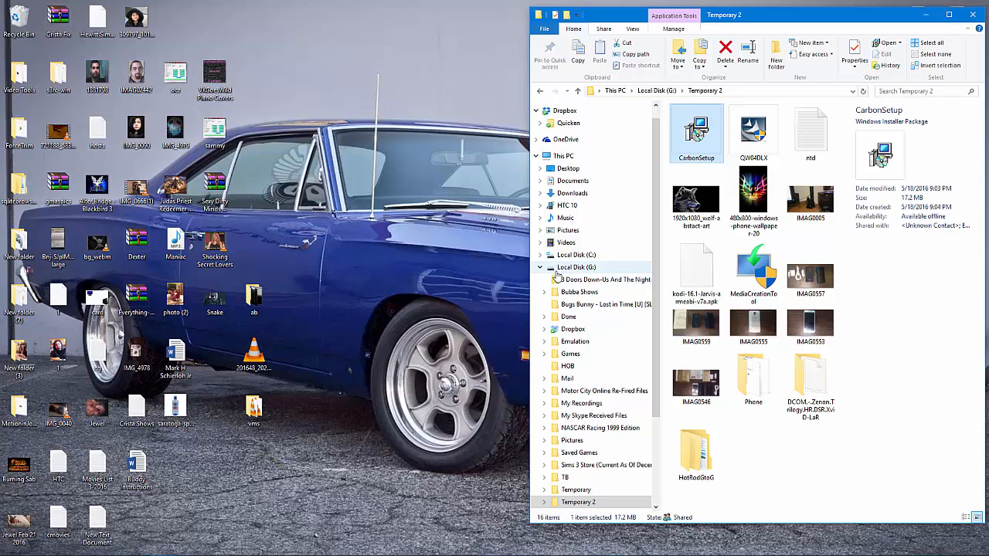
Step: Navigate to C:\Windows and scroll down toward the Temp folder
left_click(577, 265)
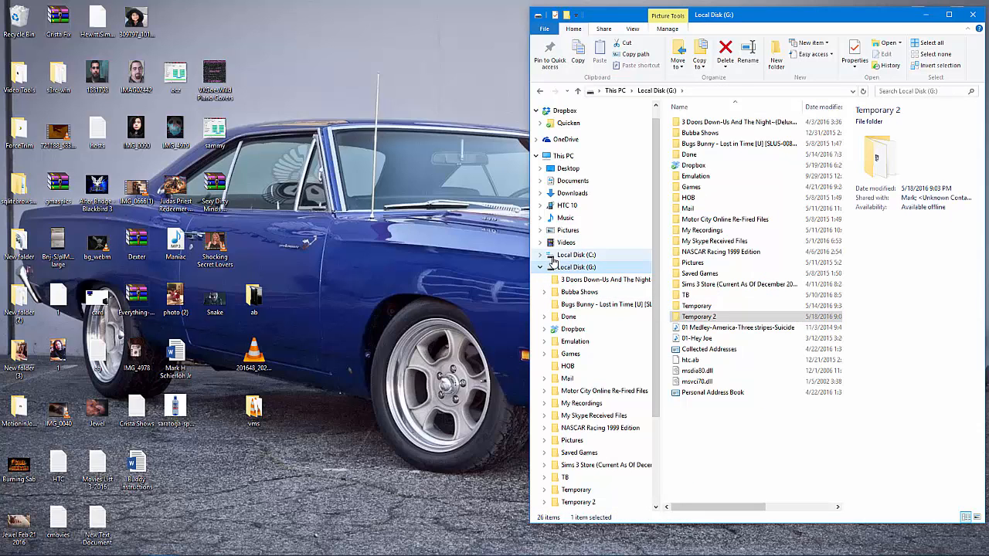
left_click(575, 255)
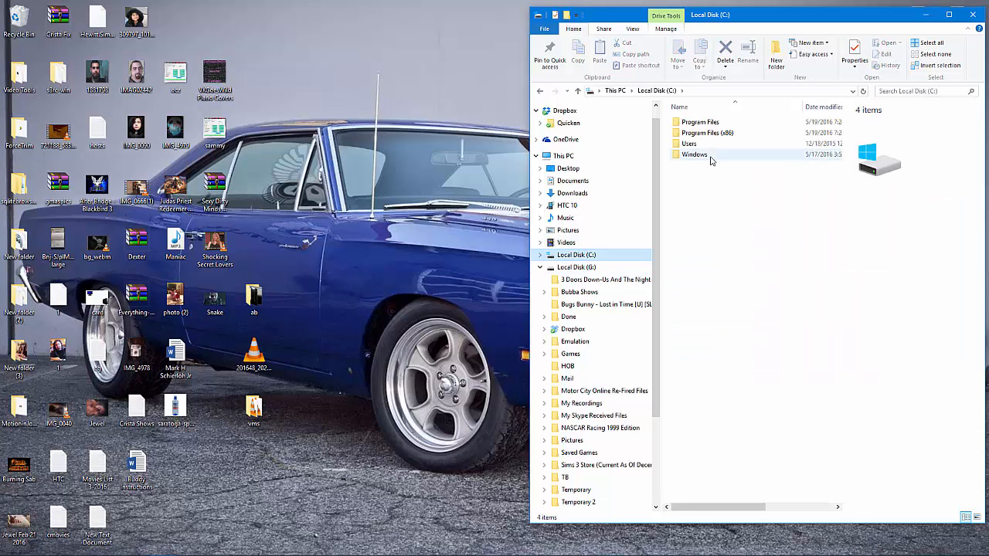
double_click(694, 154)
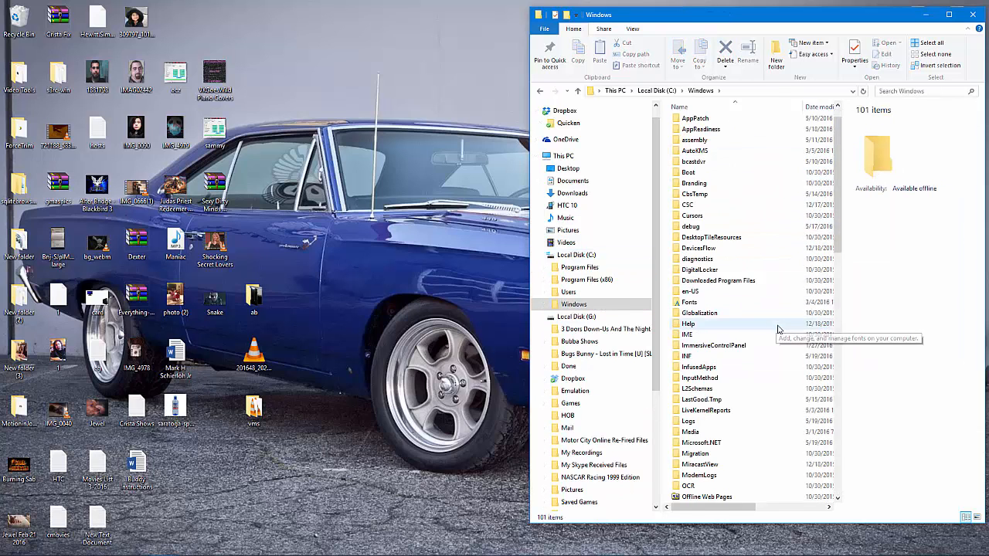
scroll("down", 3)
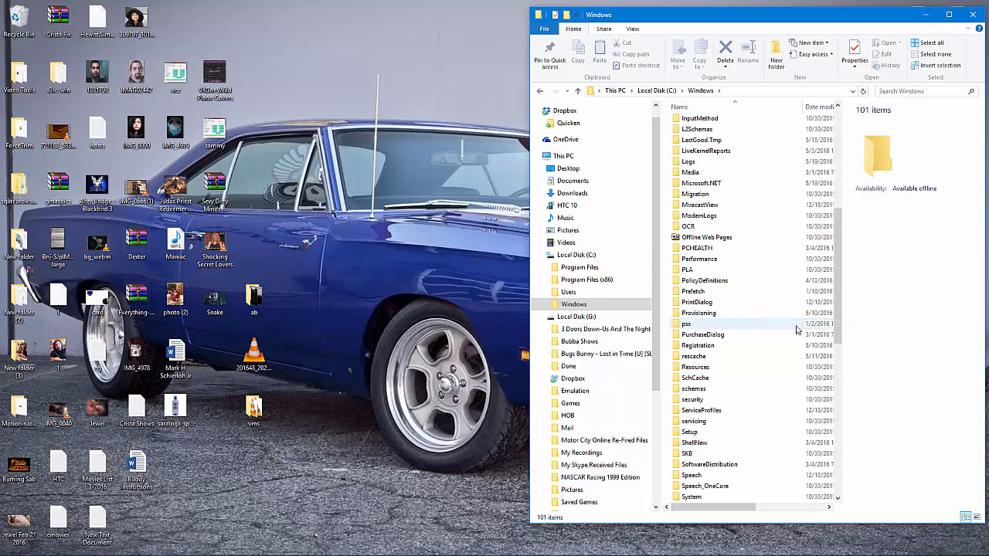
scroll("down", 3)
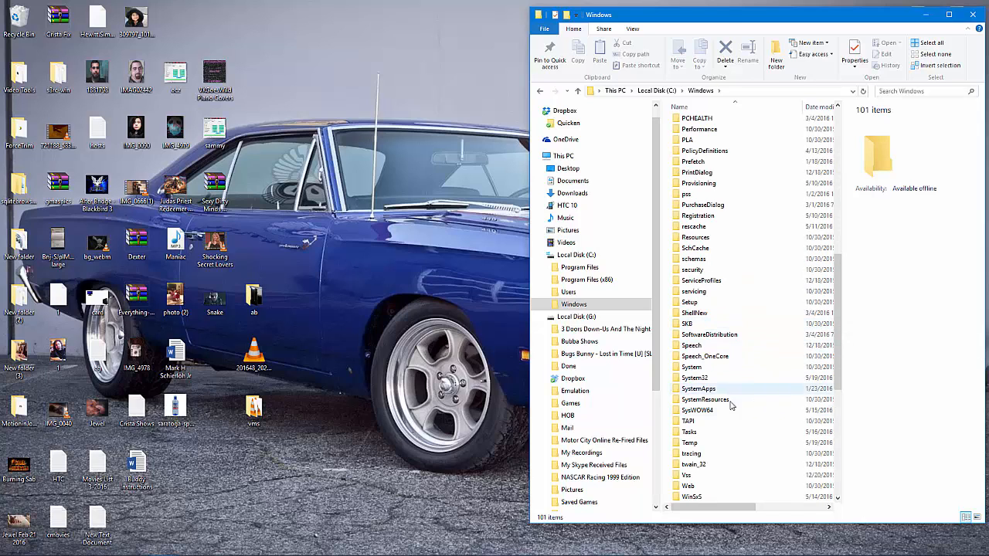
mouse_move(717, 442)
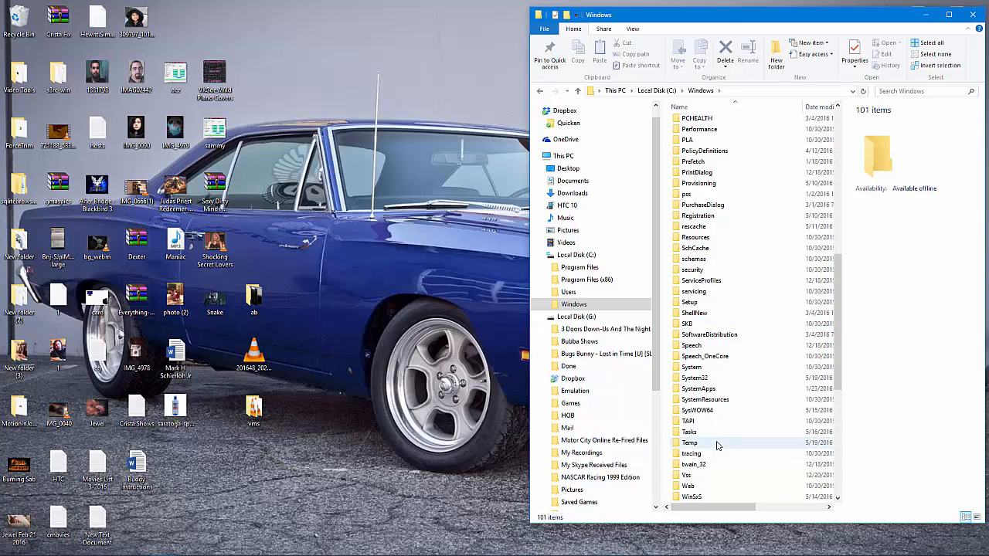
Step: Show the Temp folder's Properties and its Security permissions list
right_click(689, 442)
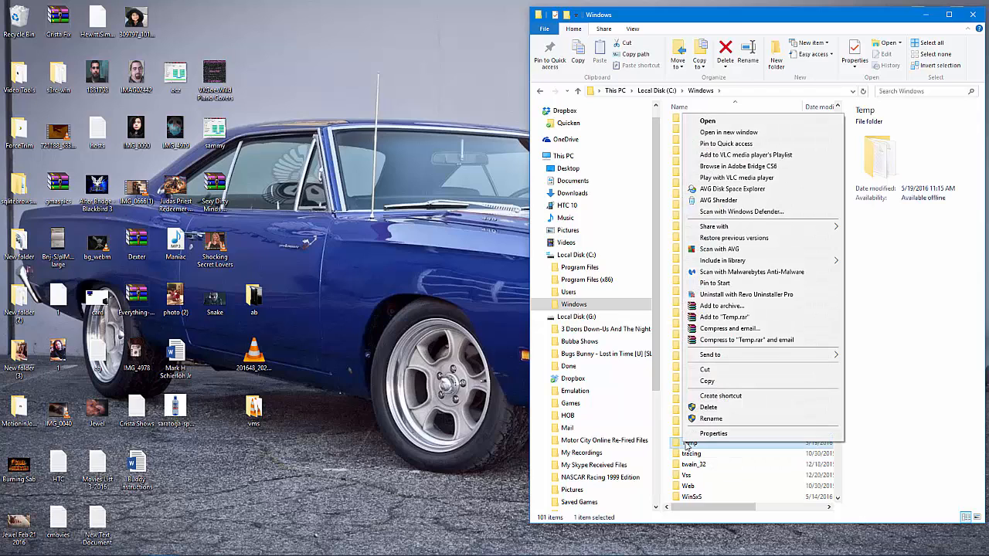
left_click(714, 433)
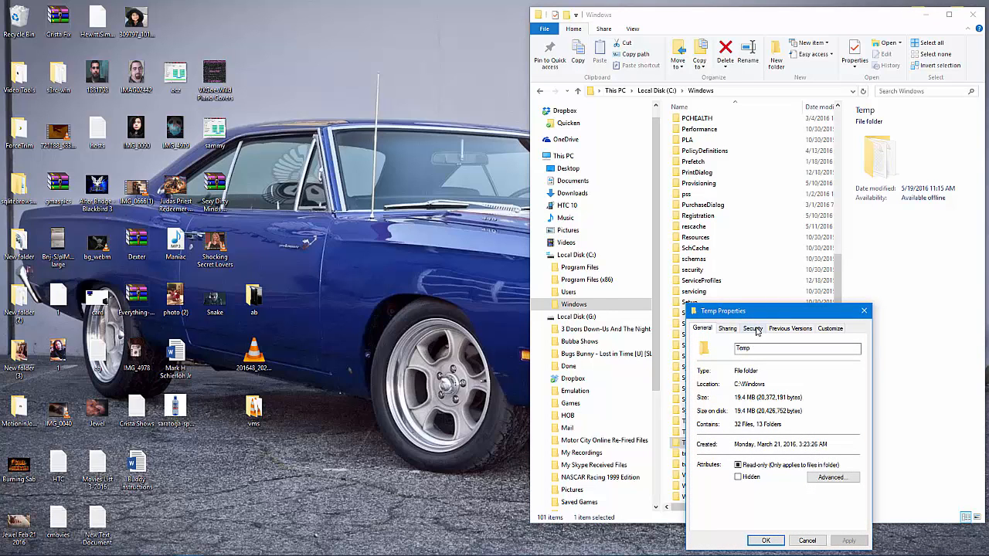
left_click(751, 328)
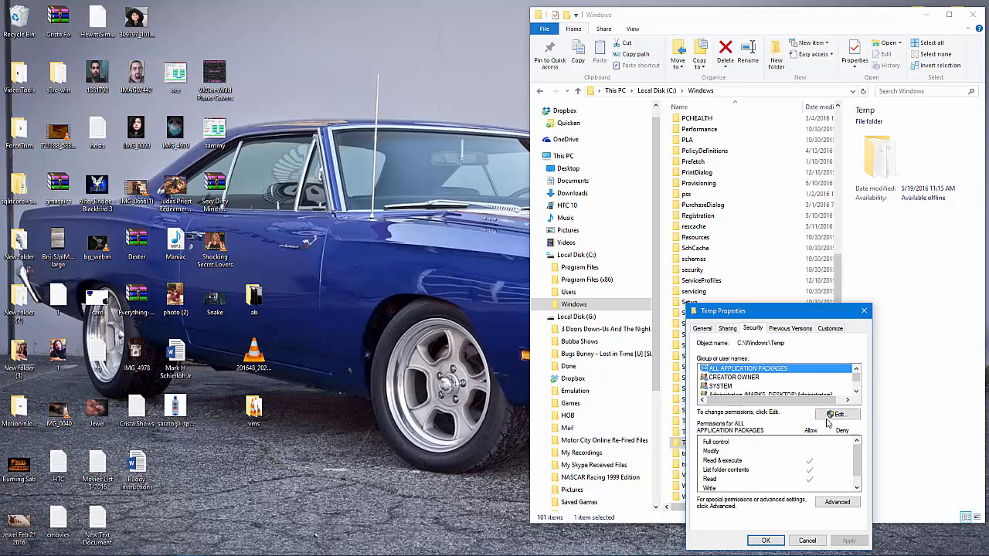
mouse_move(812, 410)
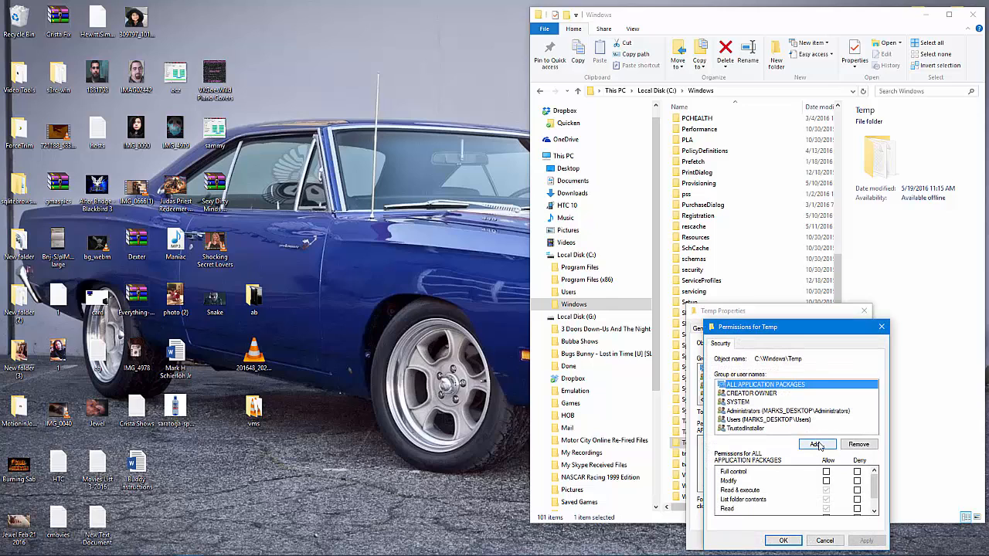
Step: Add the group Everyone to Temp's permissions via Select Users or Groups and Check Names
left_click(816, 445)
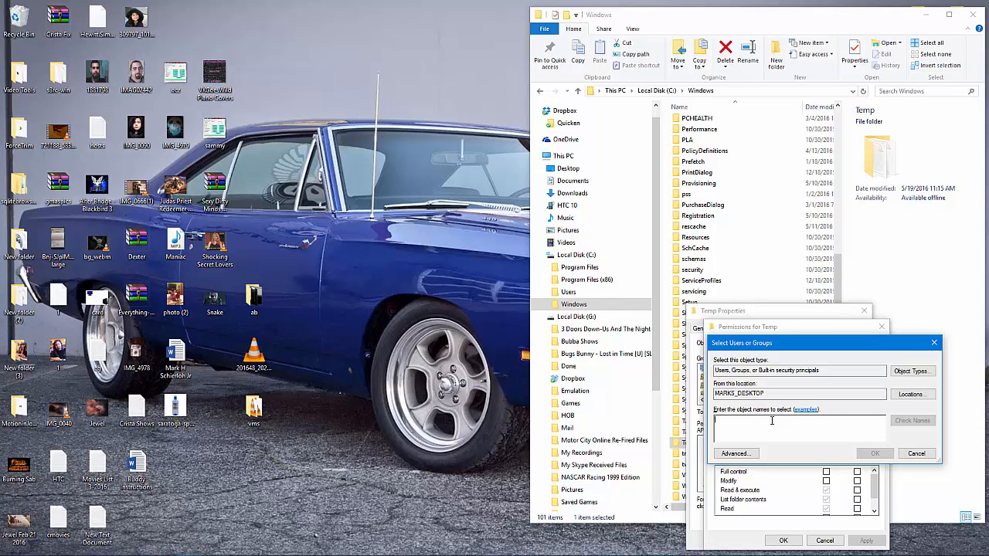
mouse_move(784, 414)
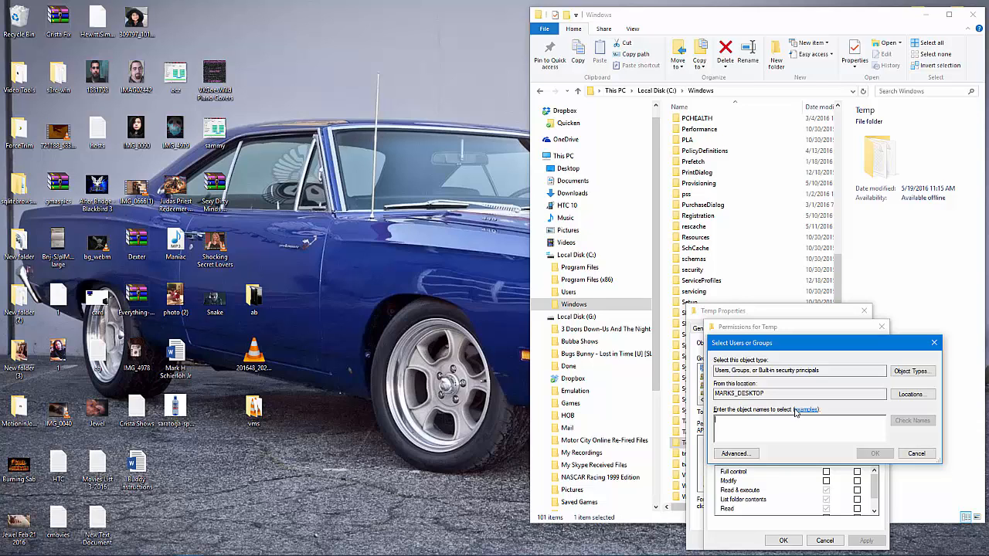
type("every")
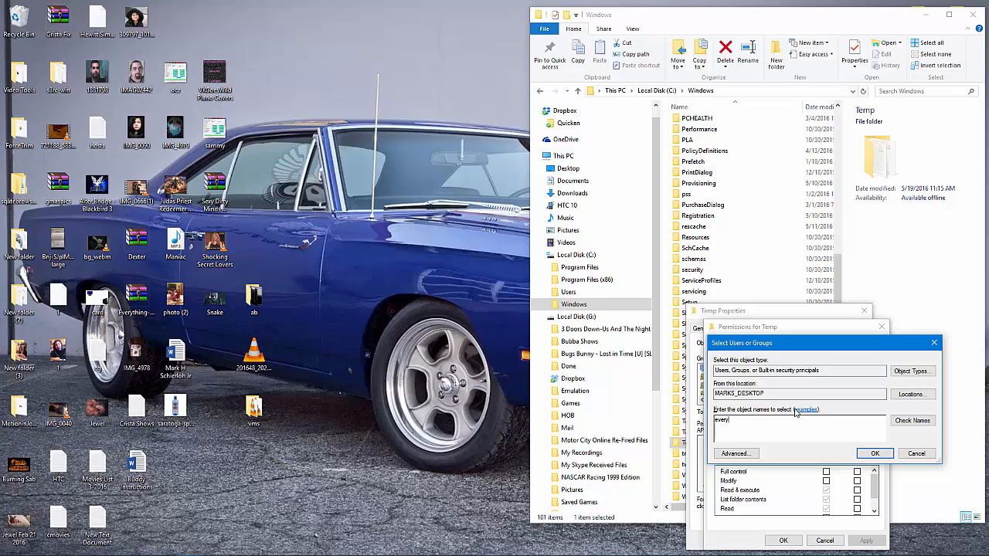
type("one")
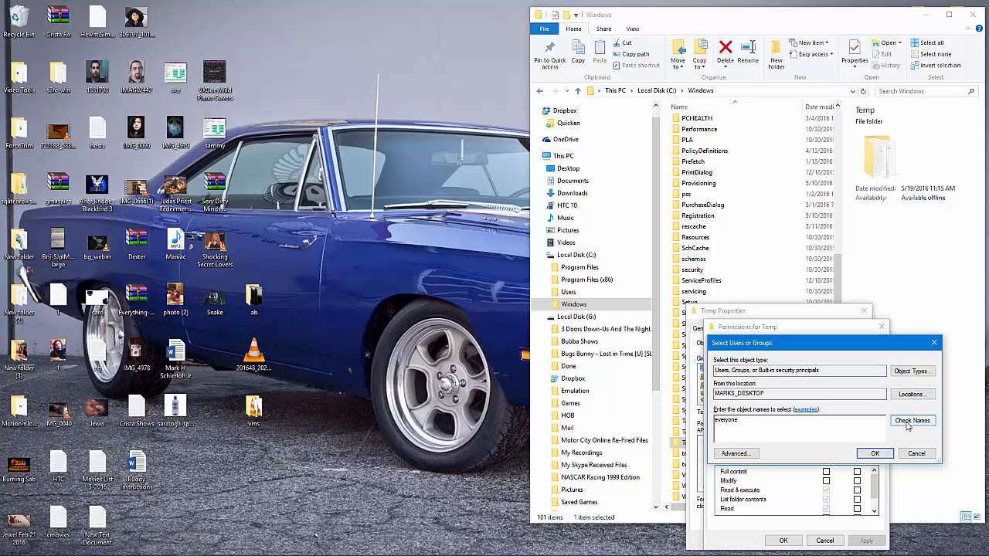
left_click(911, 420)
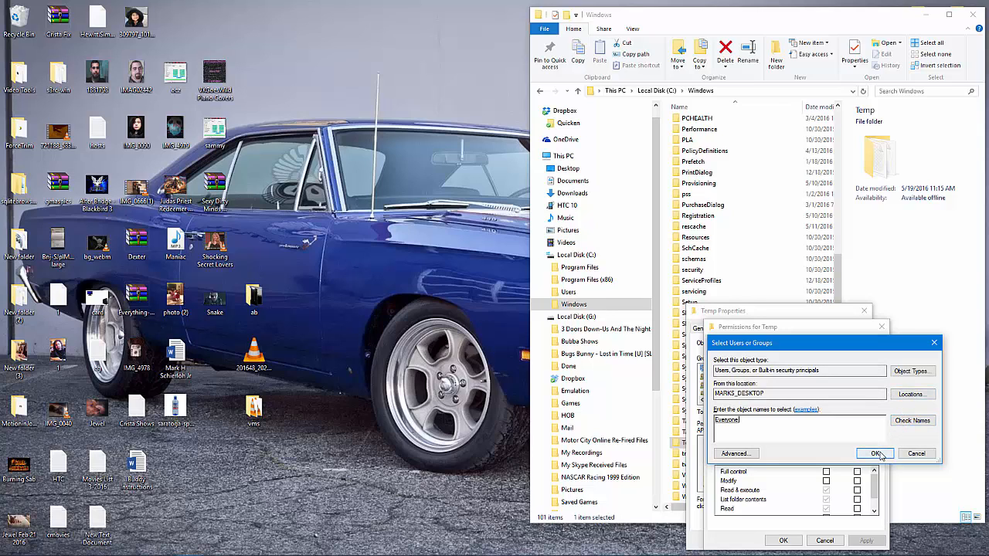
left_click(874, 454)
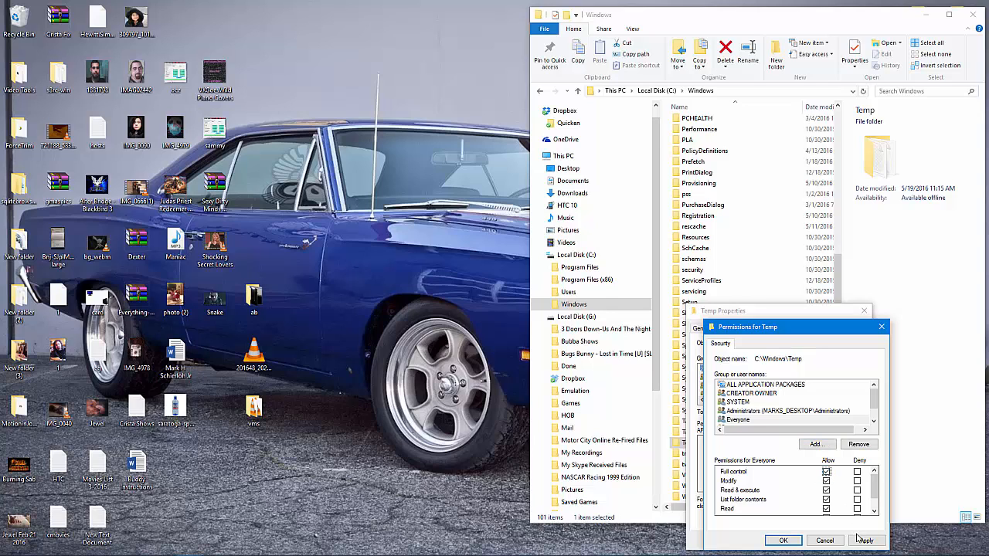
Step: Apply Everyone's permissions, confirm the system-folder warning, and close the Temp permission dialogs
left_click(865, 541)
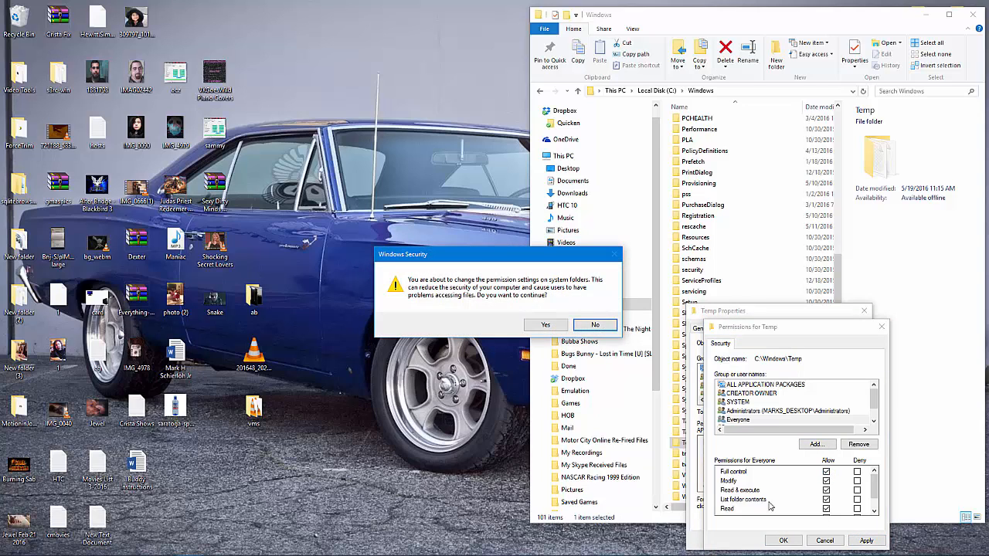
mouse_move(545, 325)
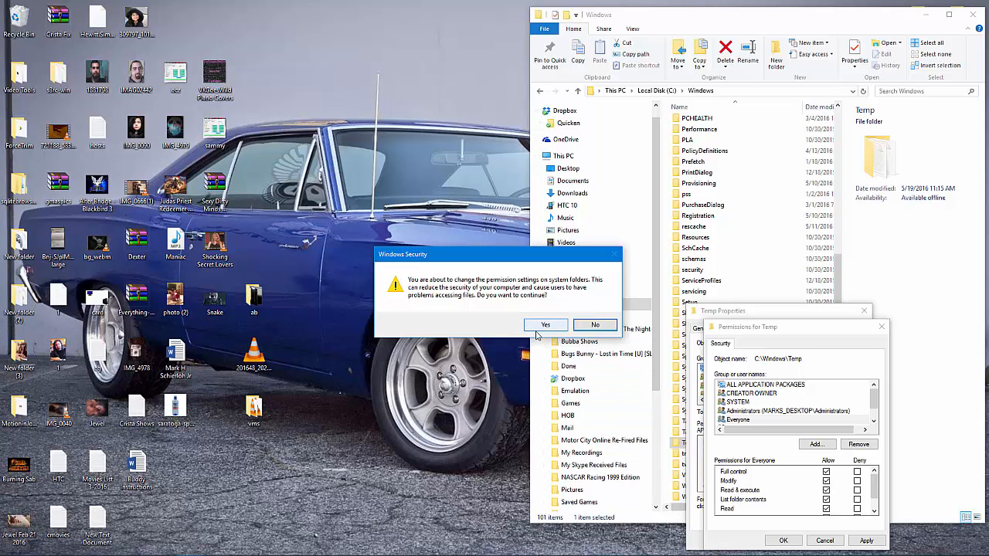
left_click(545, 325)
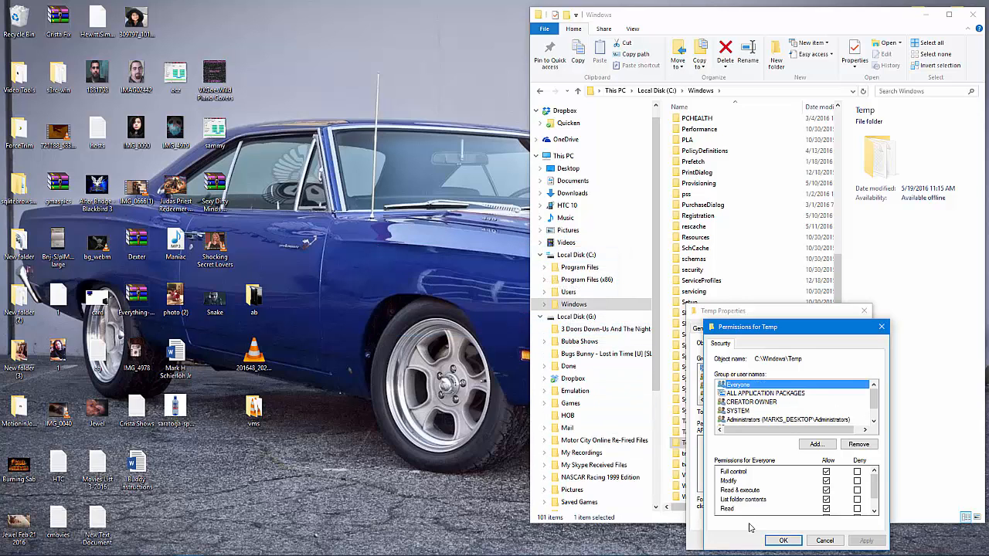
left_click(782, 541)
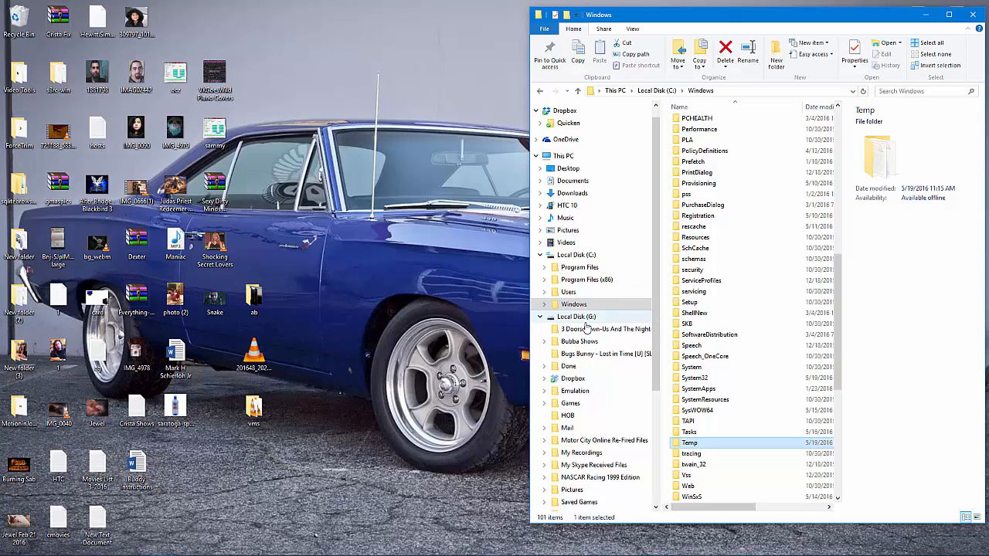
left_click(577, 316)
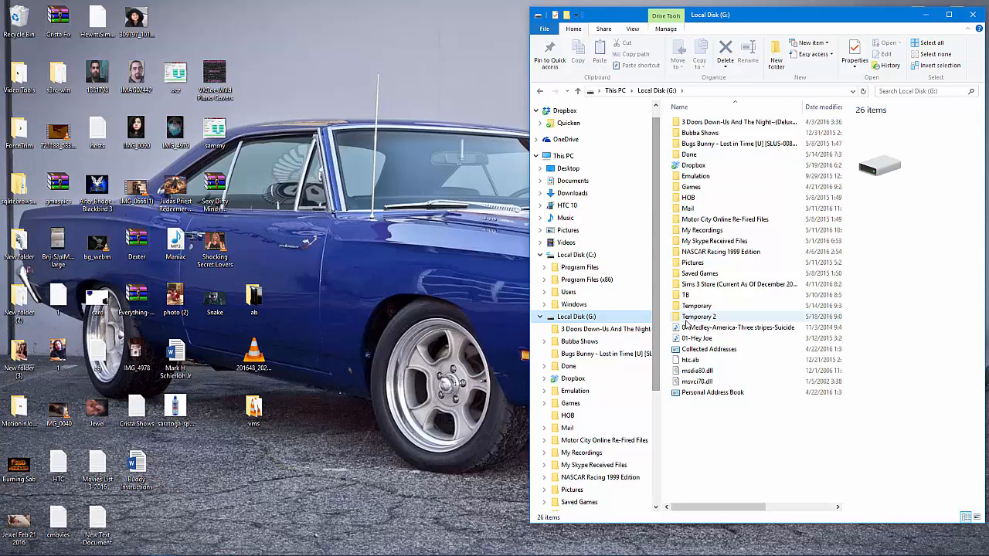
Step: Launch CarbonSetup.msi from G:\Temporary 2 and allow the unverified installer to run
double_click(698, 316)
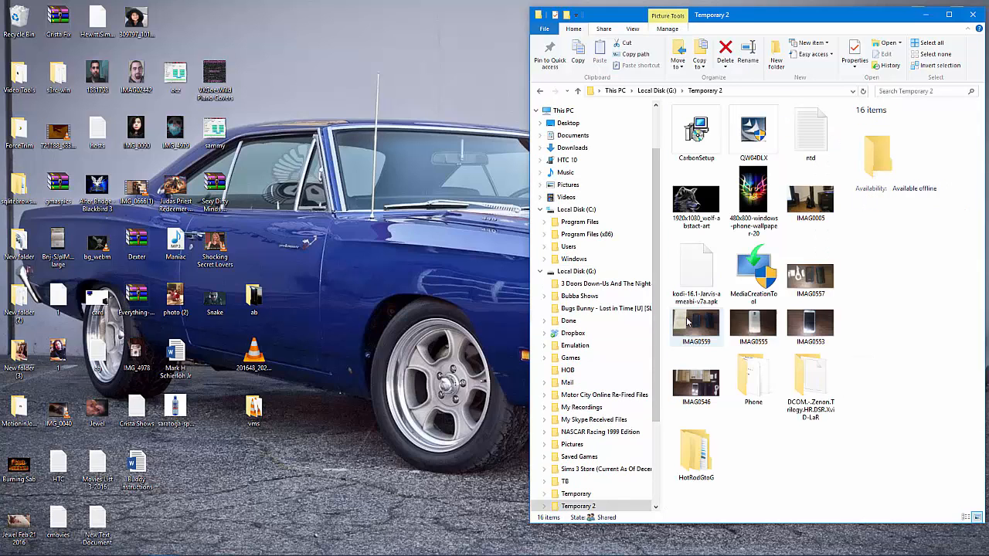
left_click(695, 131)
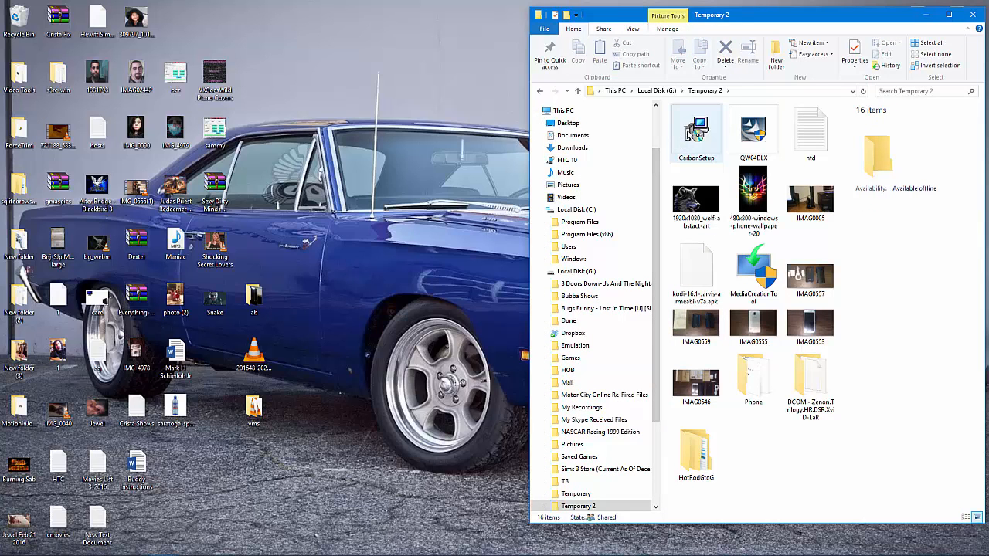
double_click(695, 131)
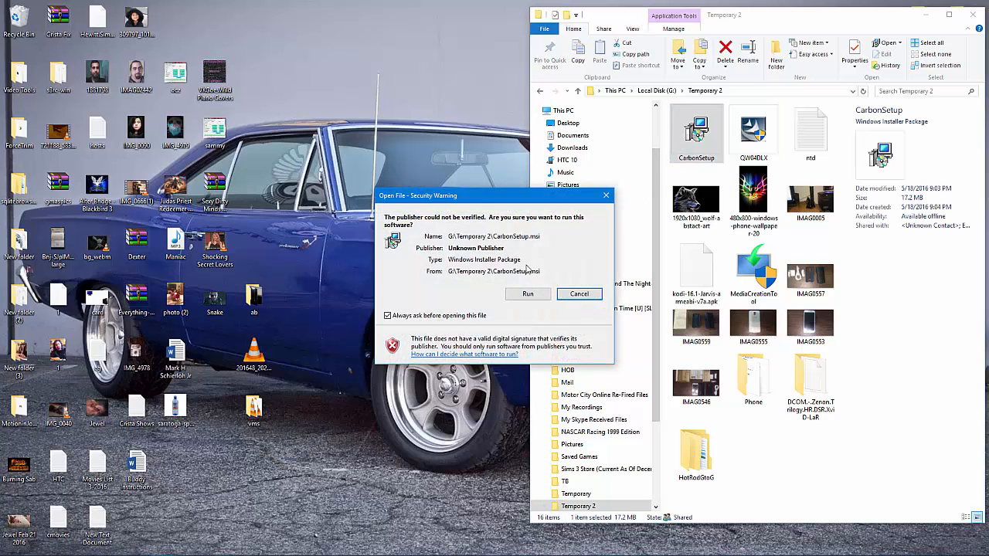
left_click(529, 294)
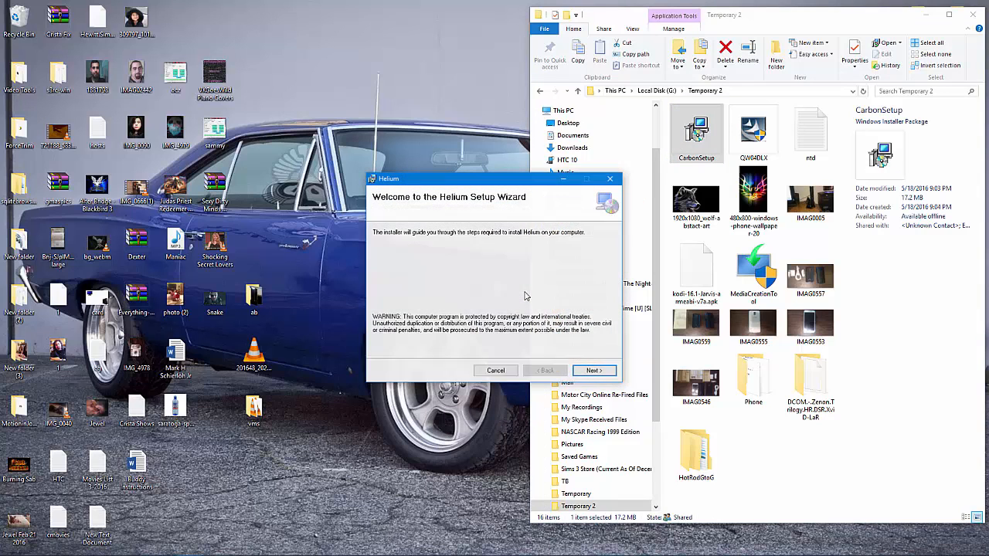
Step: Advance the Helium wizard with the default install folder until installation begins
left_click(593, 370)
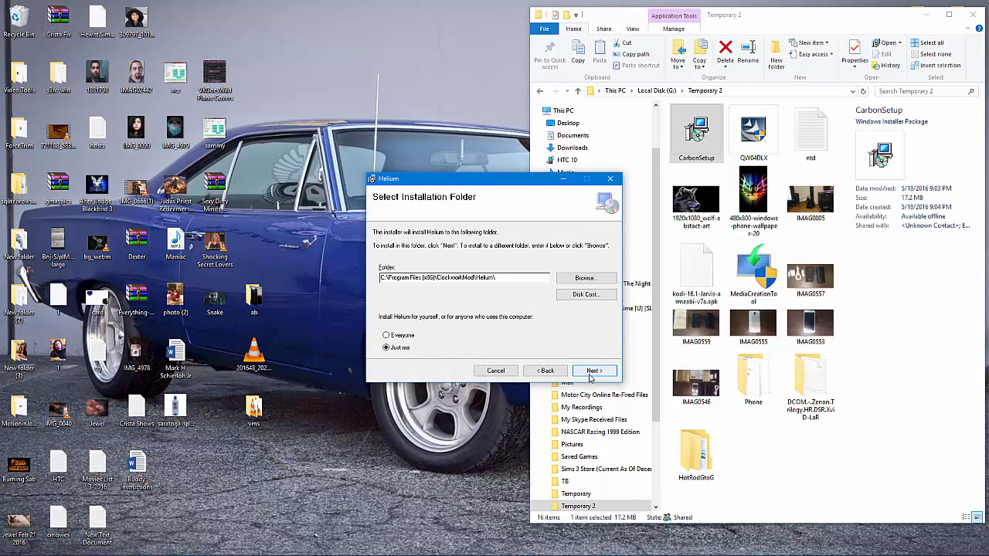
left_click(593, 371)
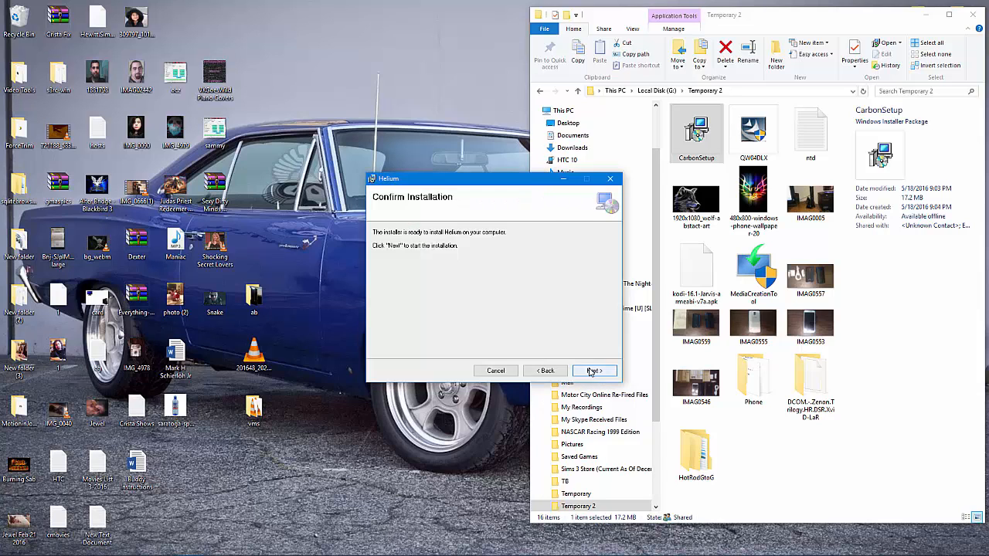
left_click(593, 371)
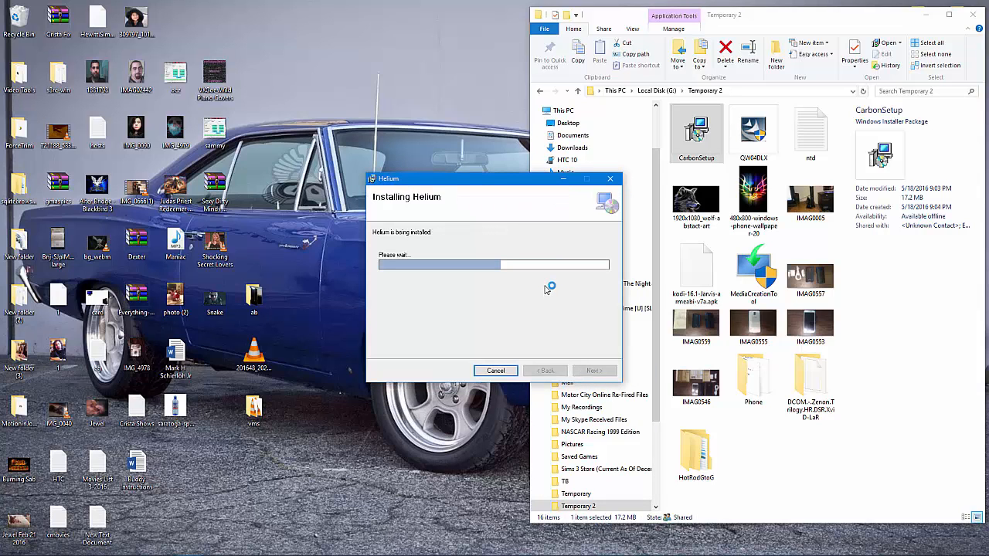
mouse_move(550, 275)
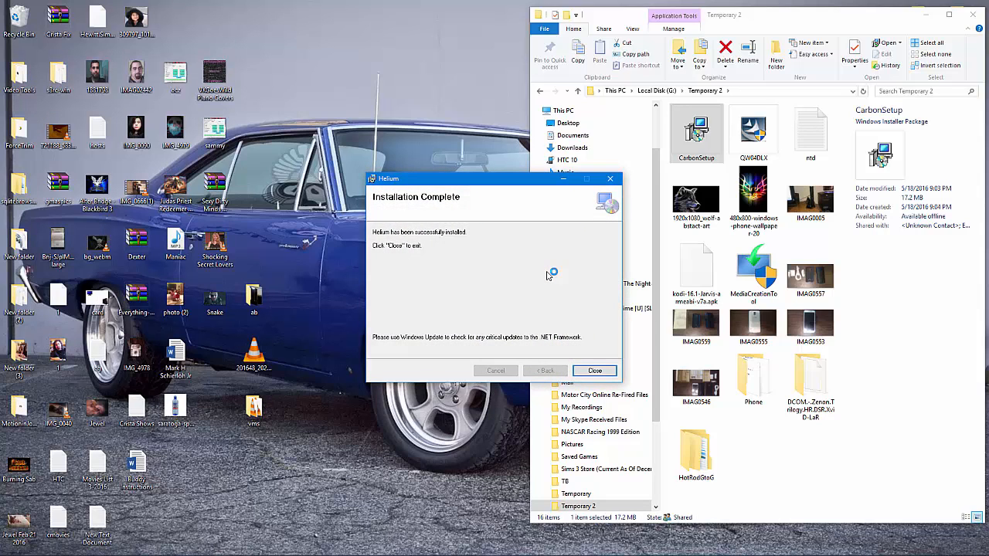
mouse_move(525, 255)
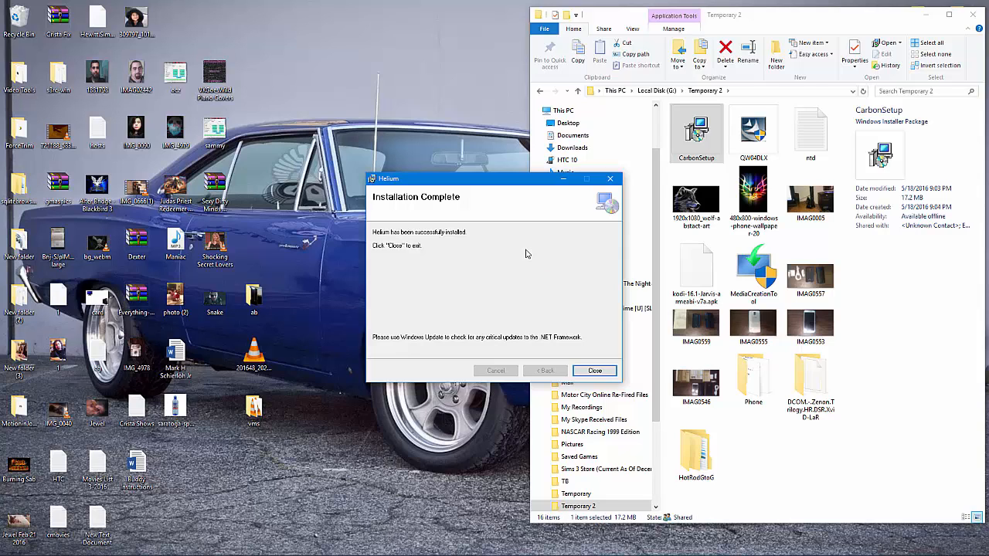
mouse_move(528, 247)
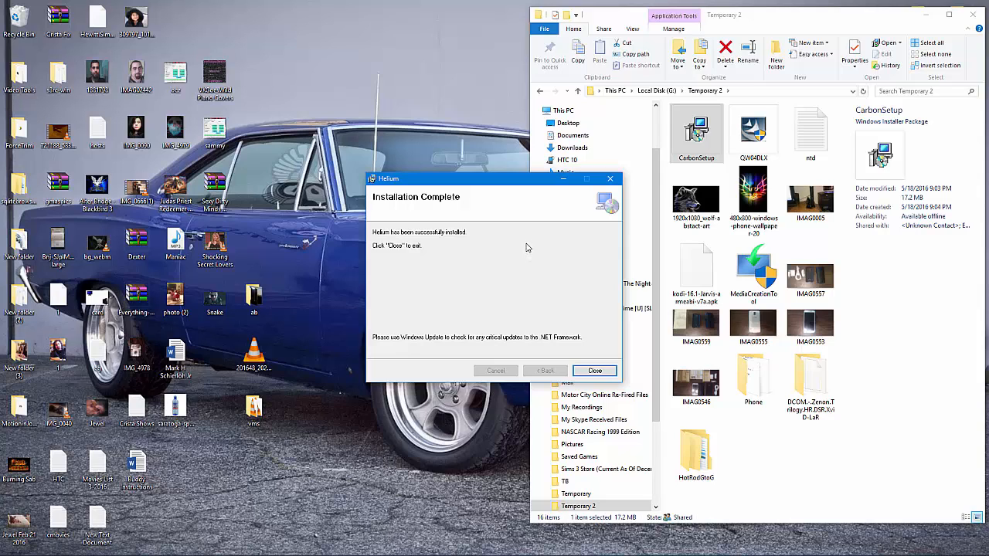
mouse_move(522, 228)
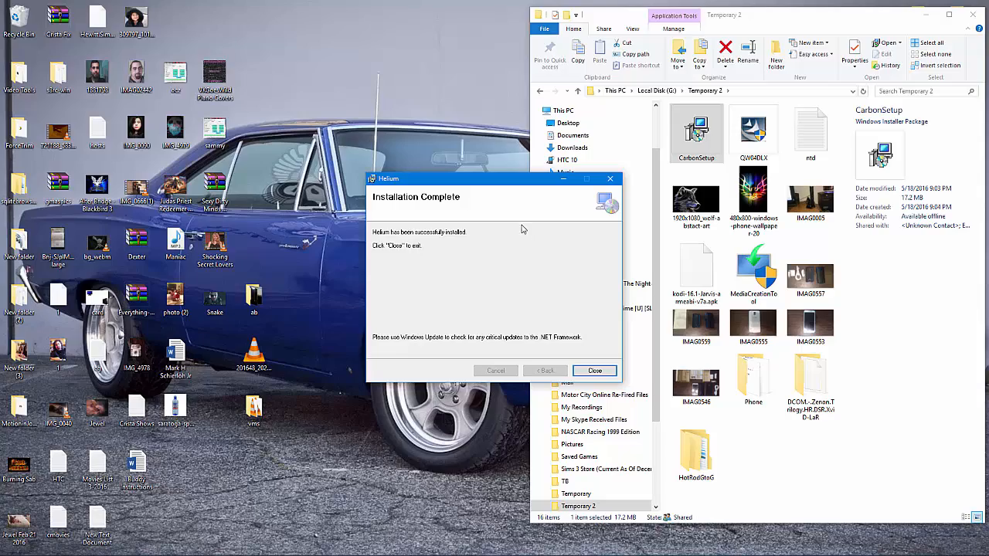